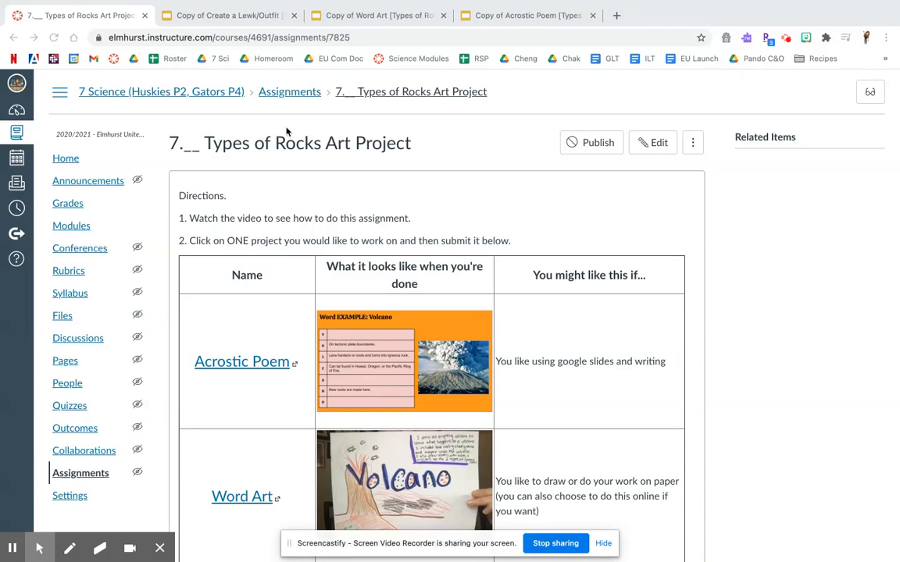
Scroll through the assignment, then close the 'Copy of…' template tabs, leaving the Types of Rocks page
scroll(down, 3)
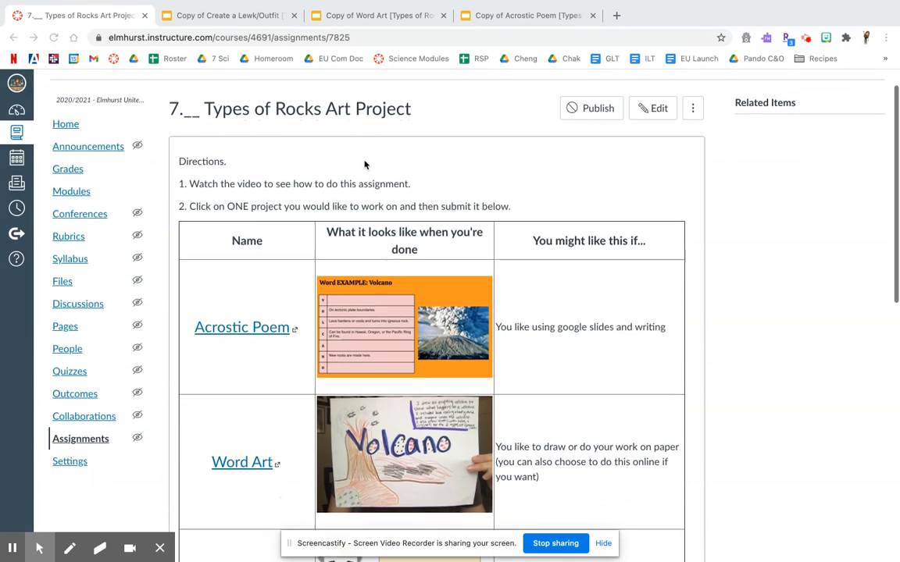
scroll(down, 3)
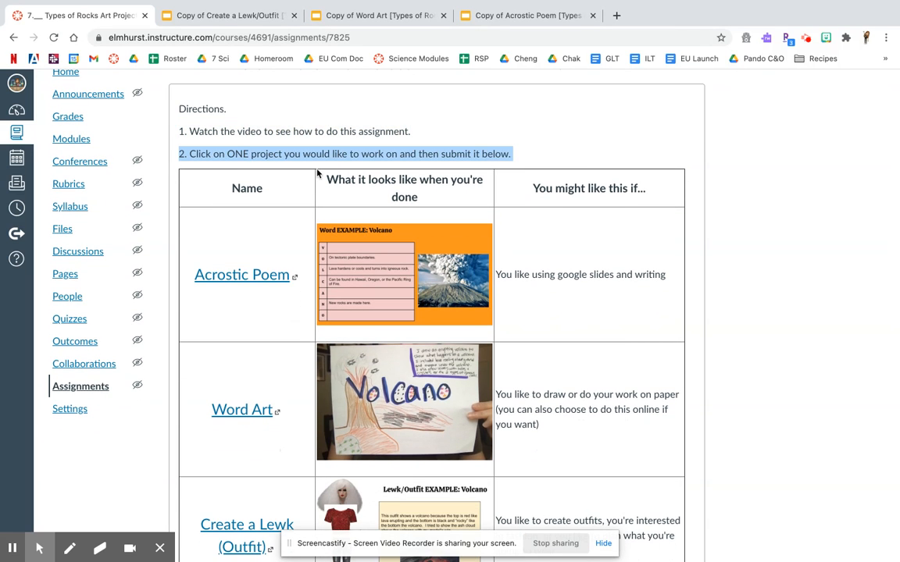
scroll(down, 3)
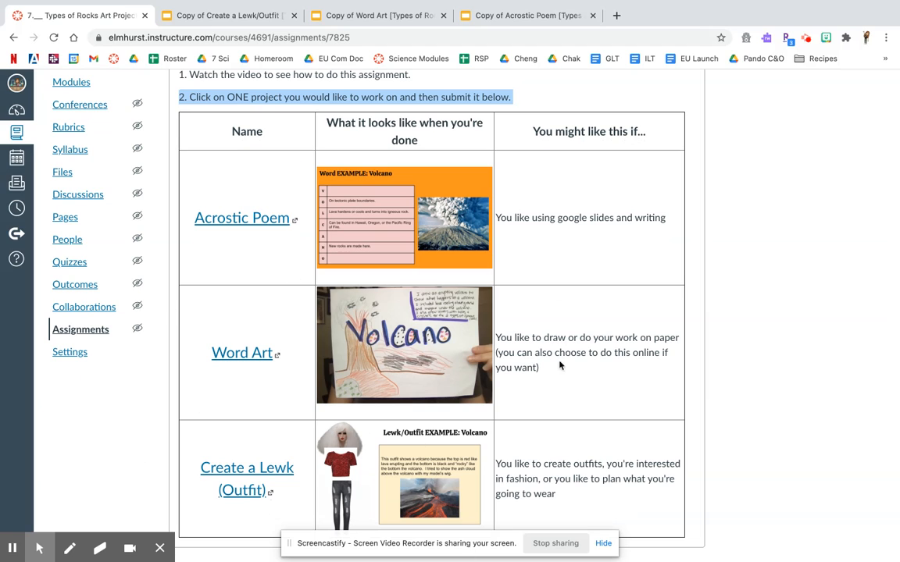
mouse_move(408, 221)
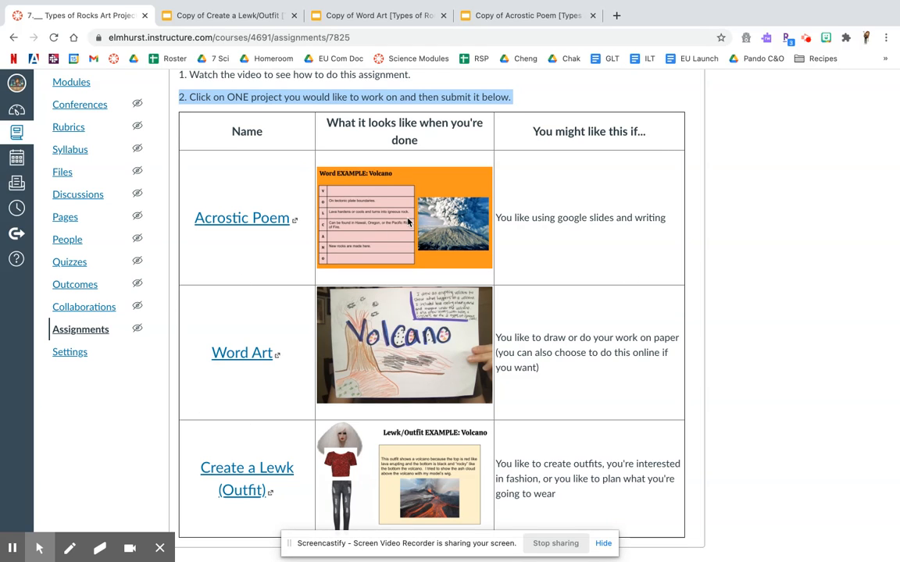
mouse_move(406, 222)
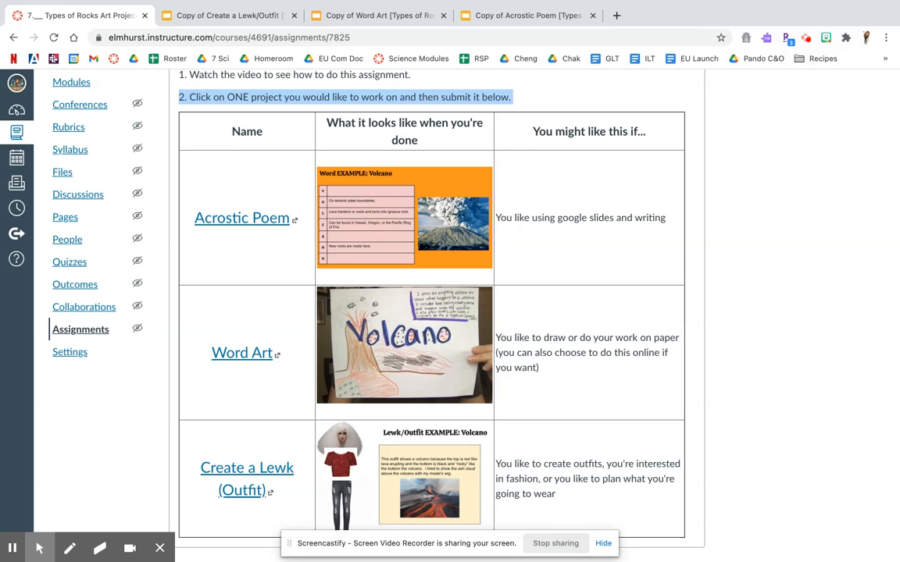
scroll(down, 3)
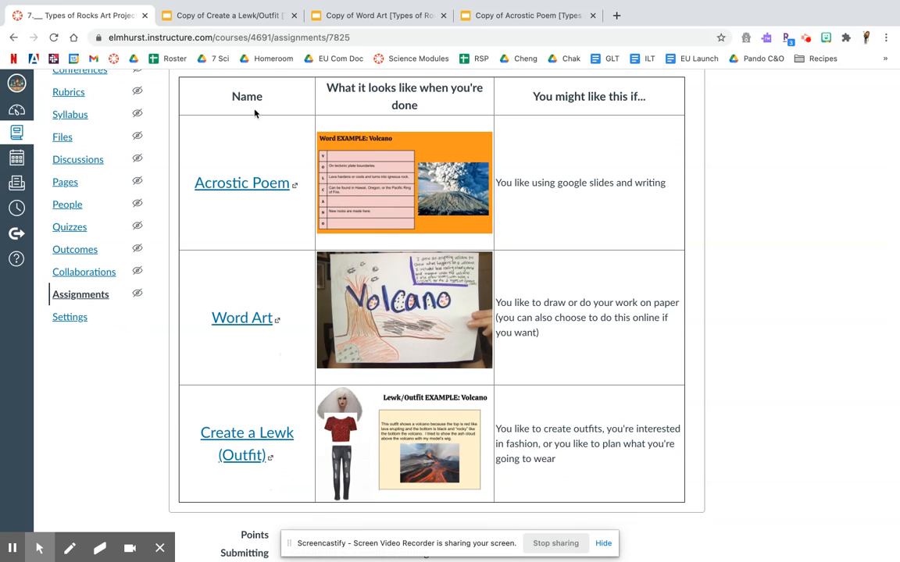
click(294, 15)
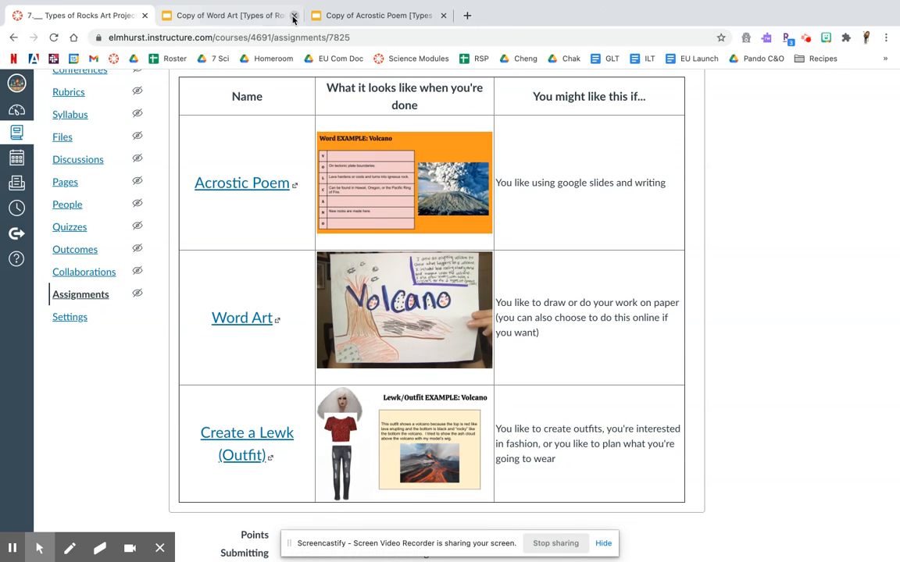
click(294, 16)
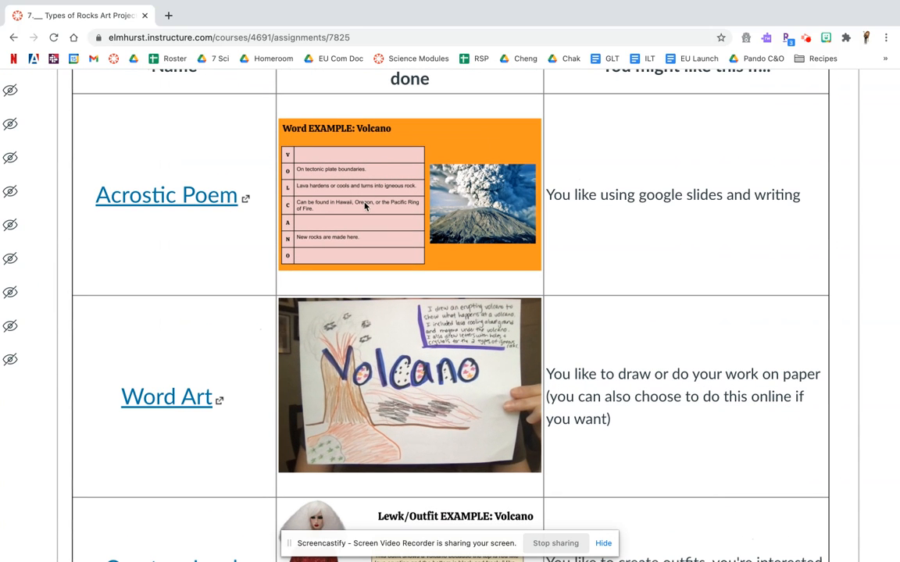
mouse_move(287, 265)
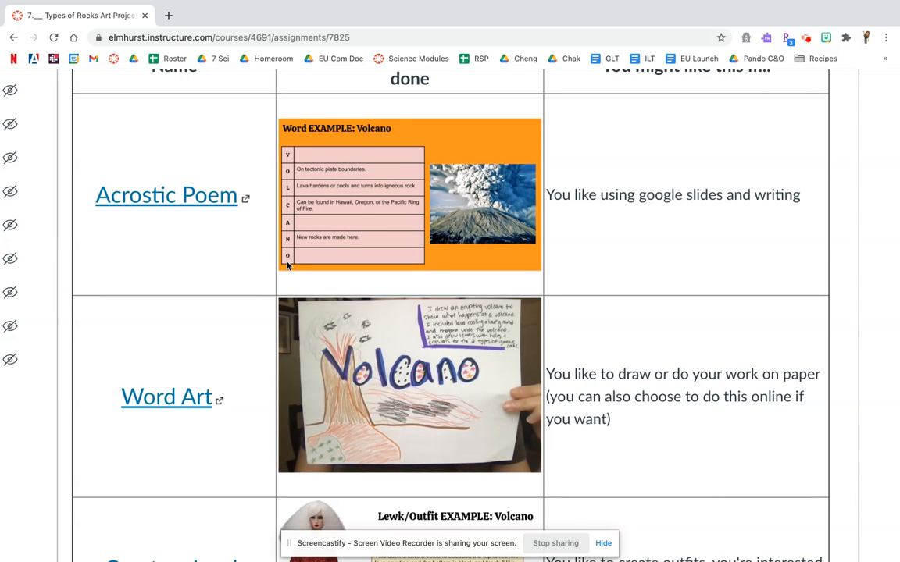
mouse_move(287, 267)
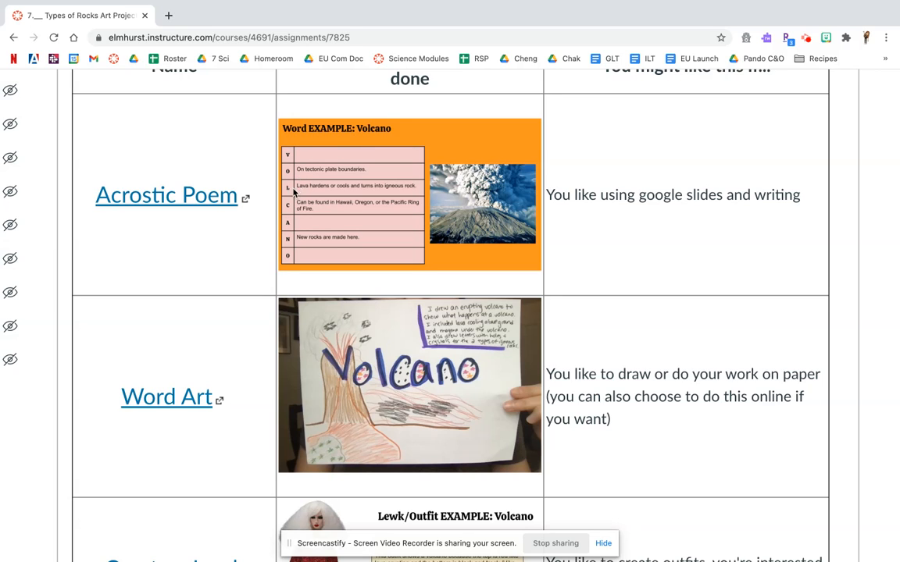
mouse_move(287, 241)
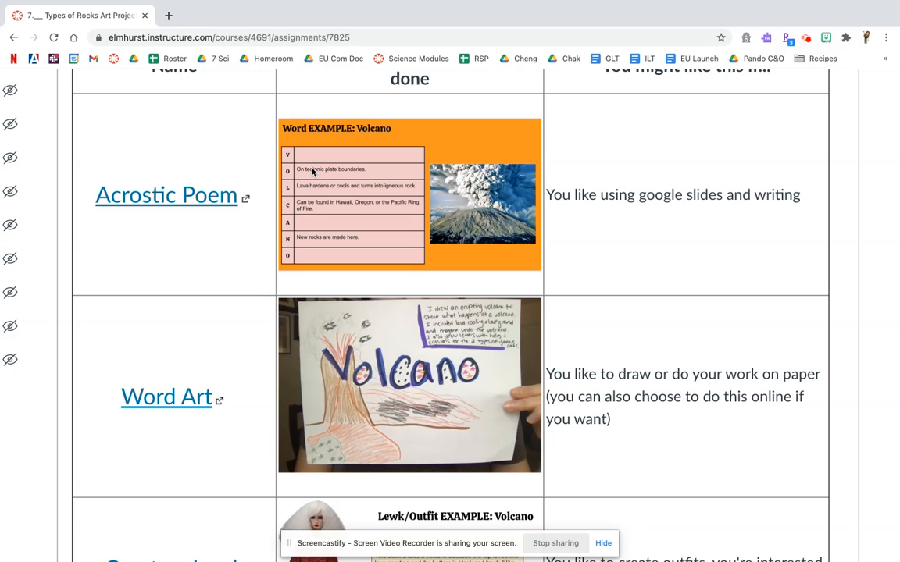
mouse_move(459, 221)
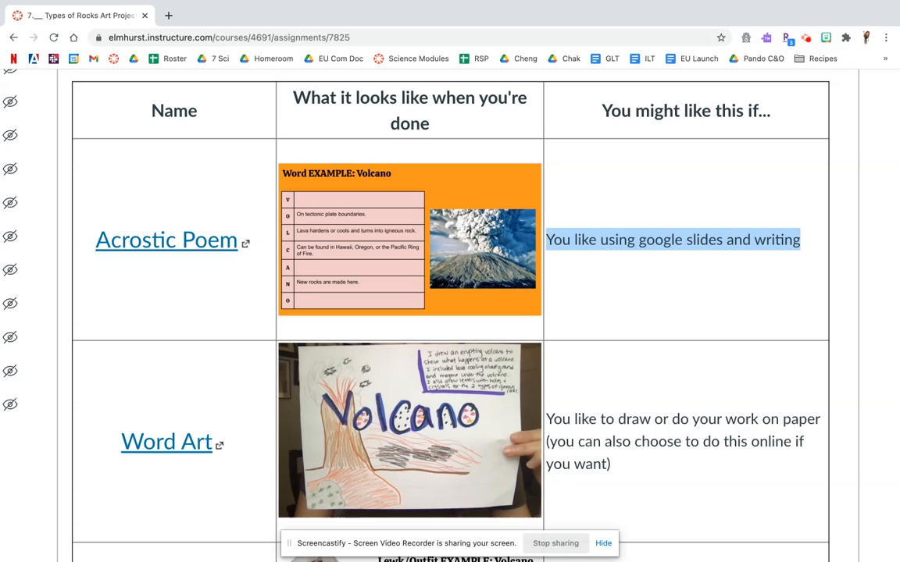
mouse_move(206, 247)
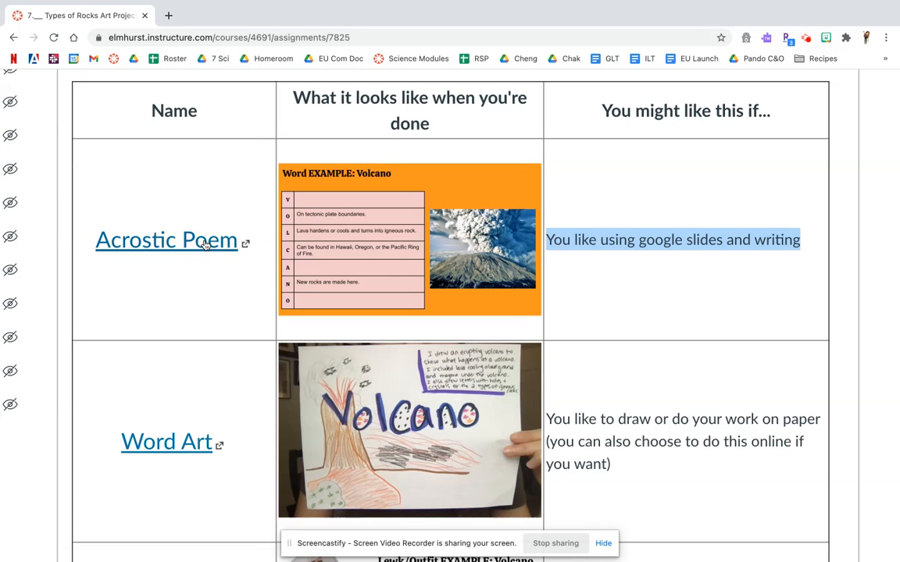
Make a Google Slides copy of the Acrostic Poem [Types of Rocks] template and return to Canvas
click(166, 241)
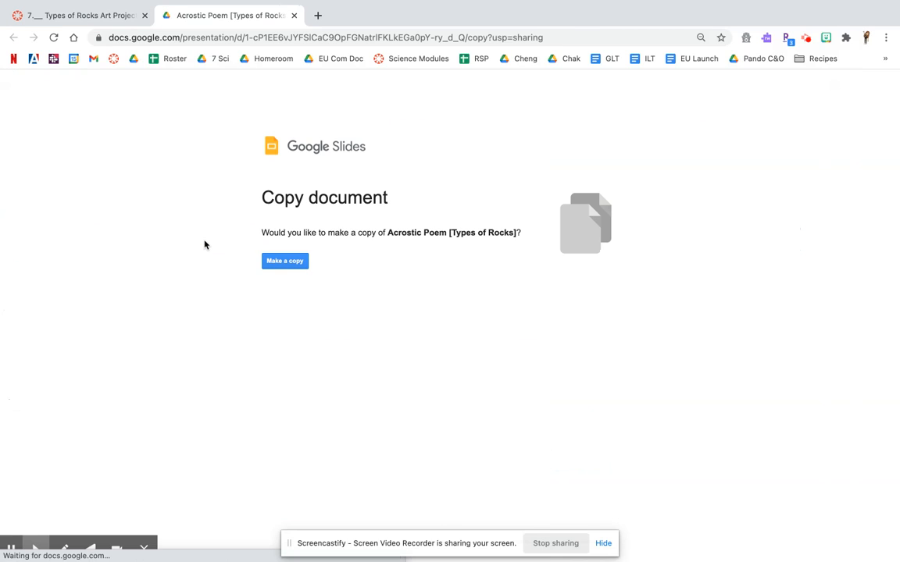
click(284, 261)
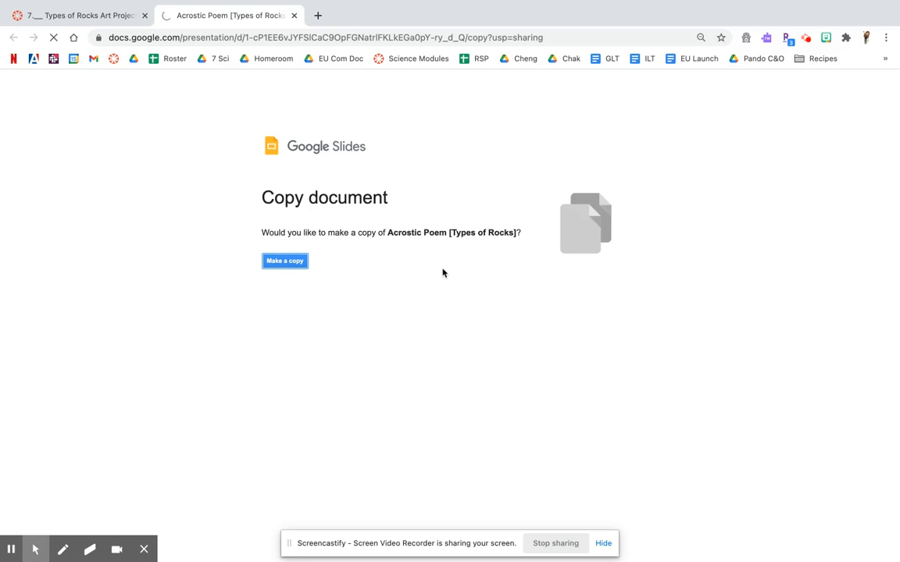
click(285, 261)
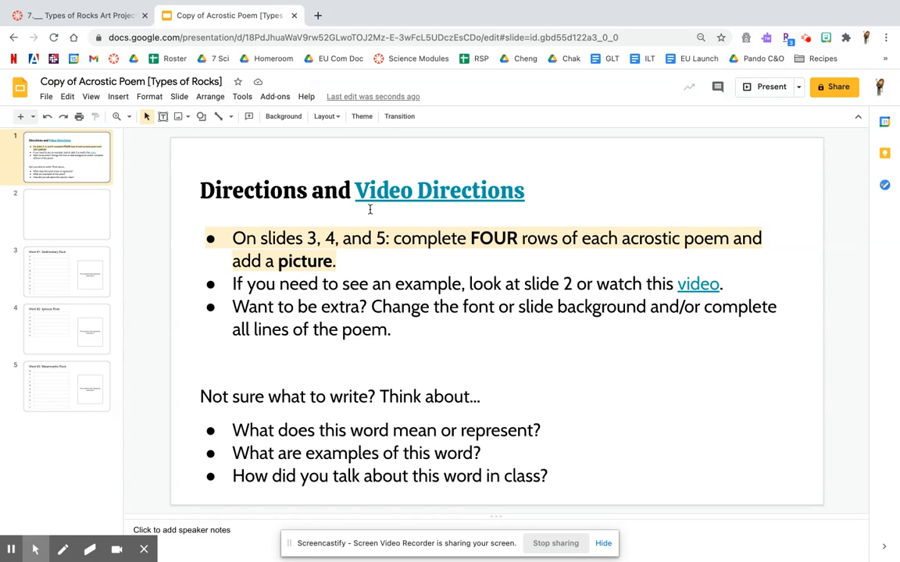
click(75, 16)
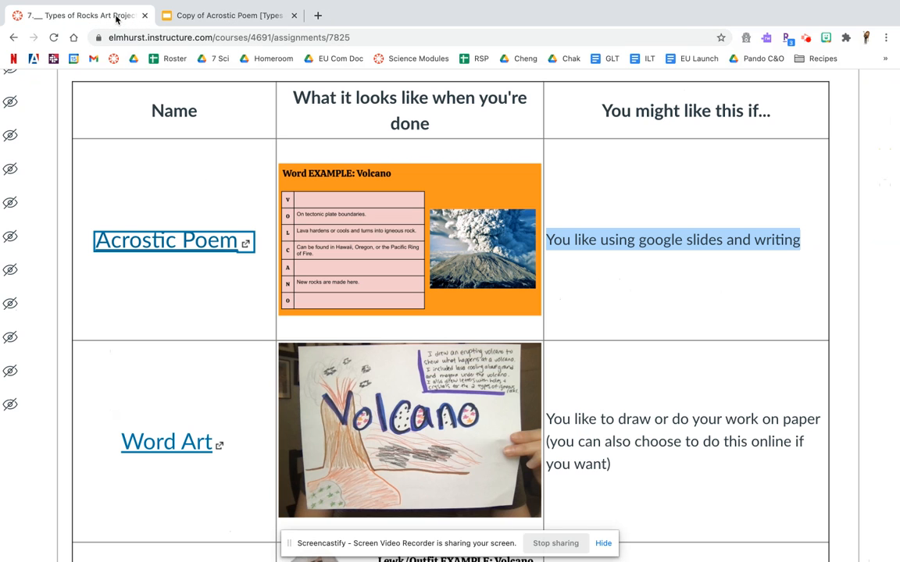
Scroll the project options table down toward the Word Art and Create a Lewk rows
scroll(down, 3)
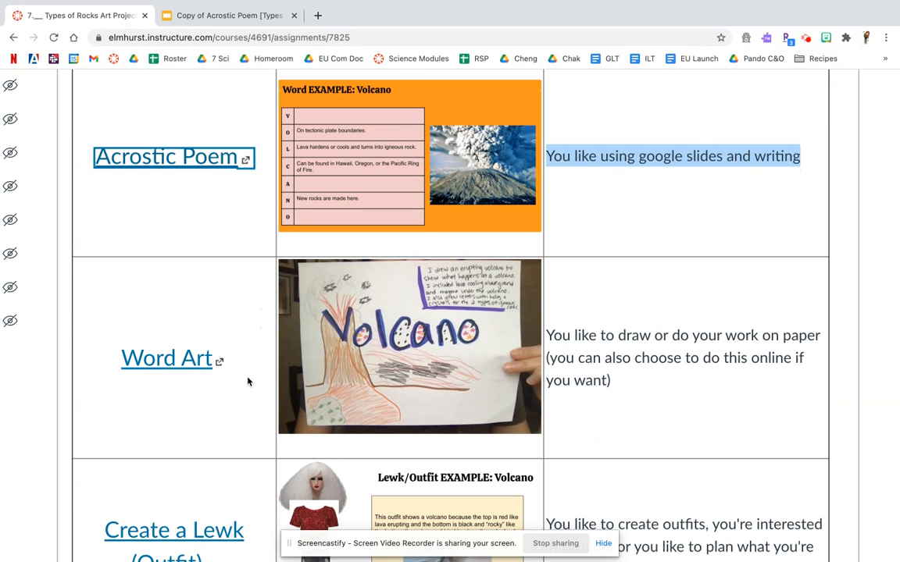
mouse_move(175, 364)
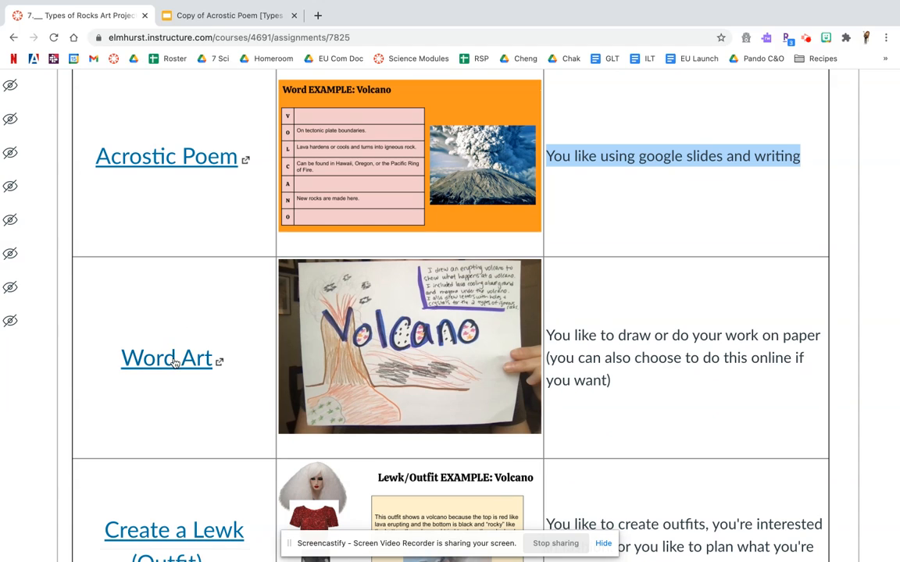
mouse_move(266, 359)
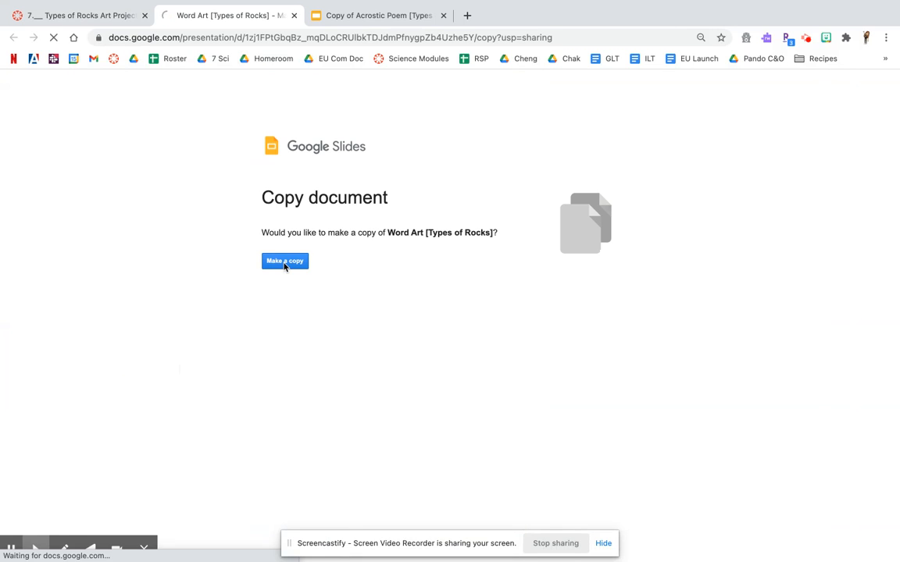
Make a Google Slides copy of the Word Art [Types of Rocks] template alongside the Acrostic Poem copy
click(285, 261)
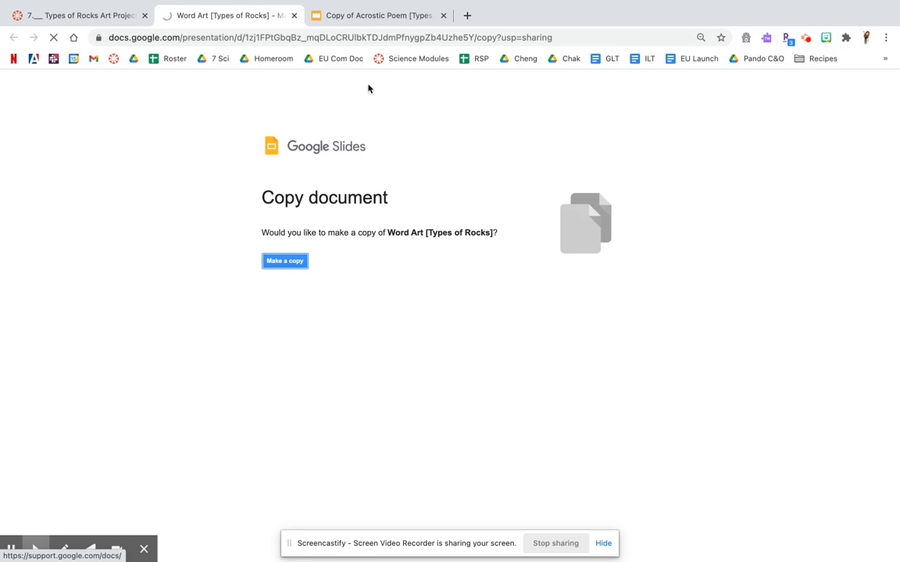
click(284, 261)
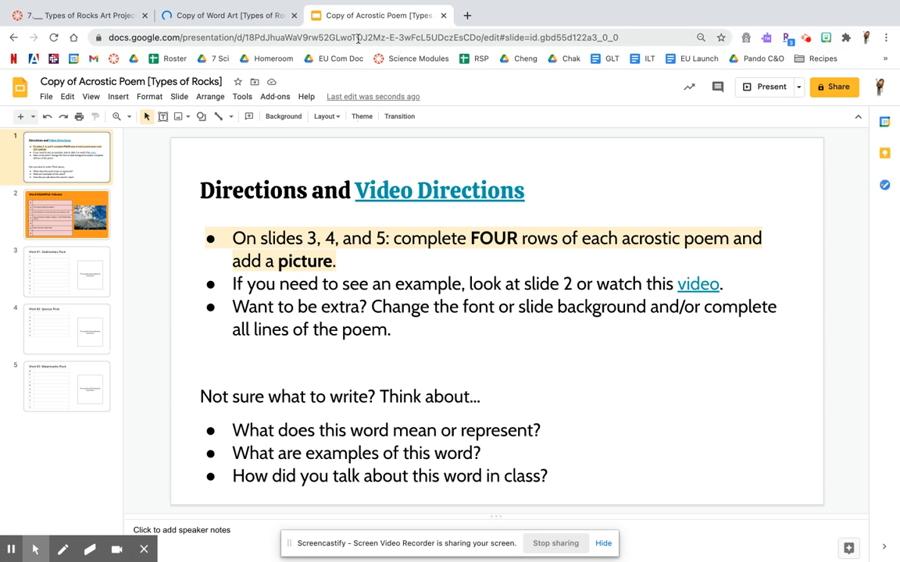
click(226, 16)
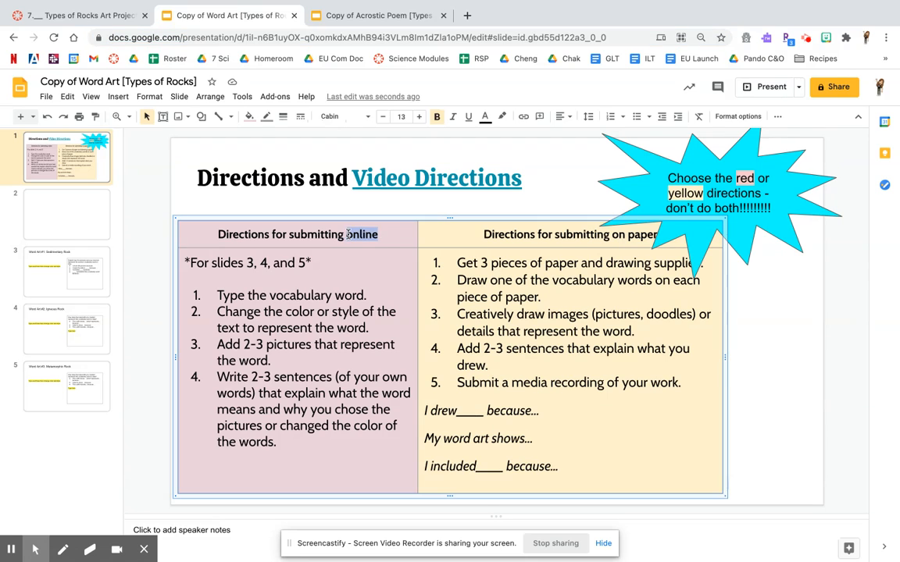
Review the Word Art copy's online and paper submission directions, then return to Canvas
click(297, 352)
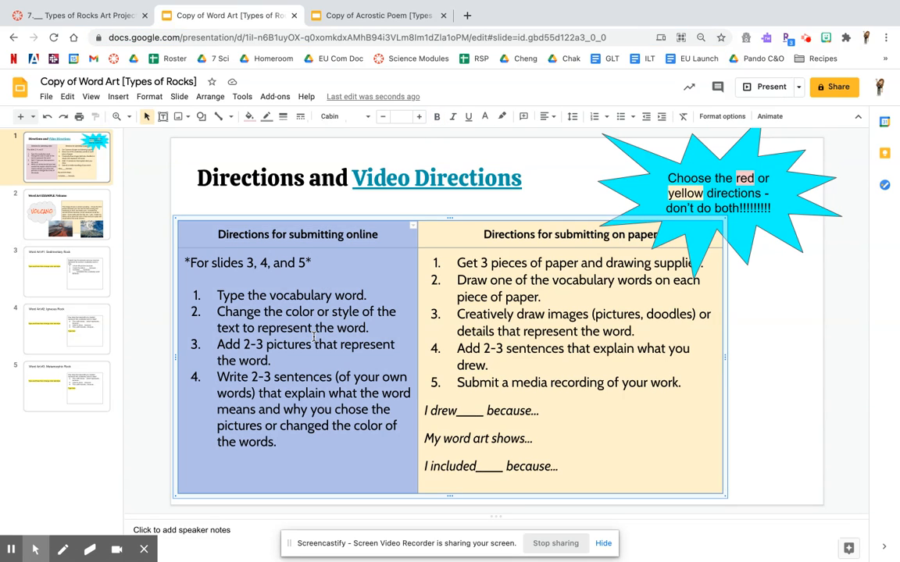
click(297, 351)
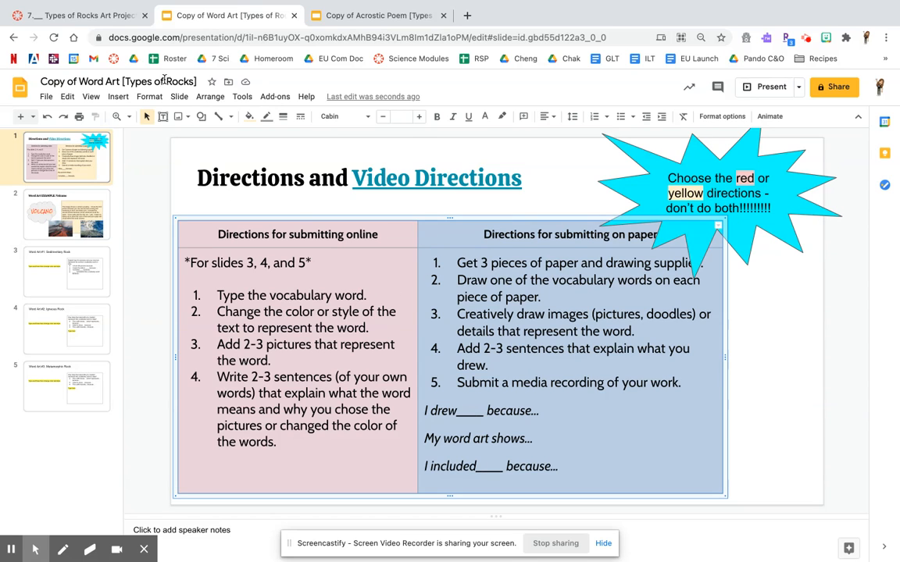
click(65, 328)
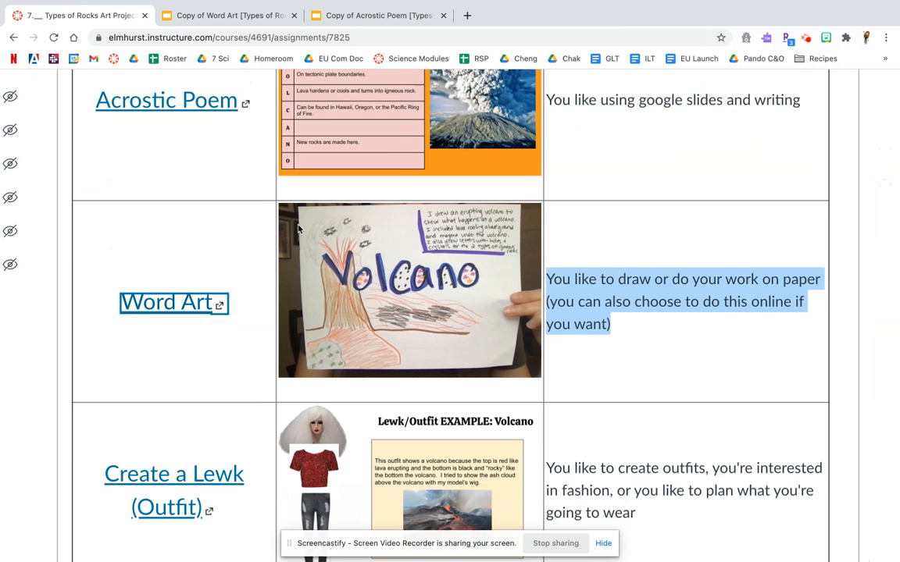
scroll(down, 3)
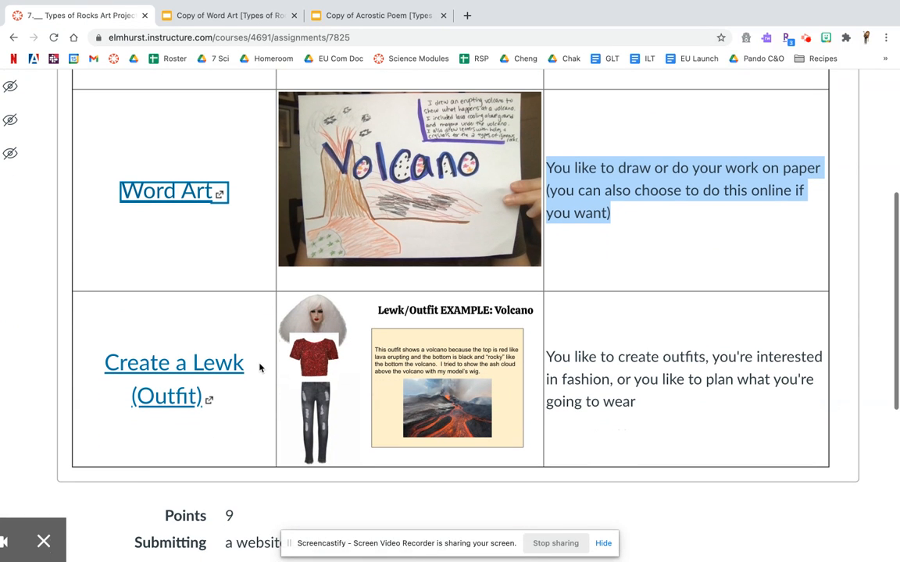
mouse_move(606, 385)
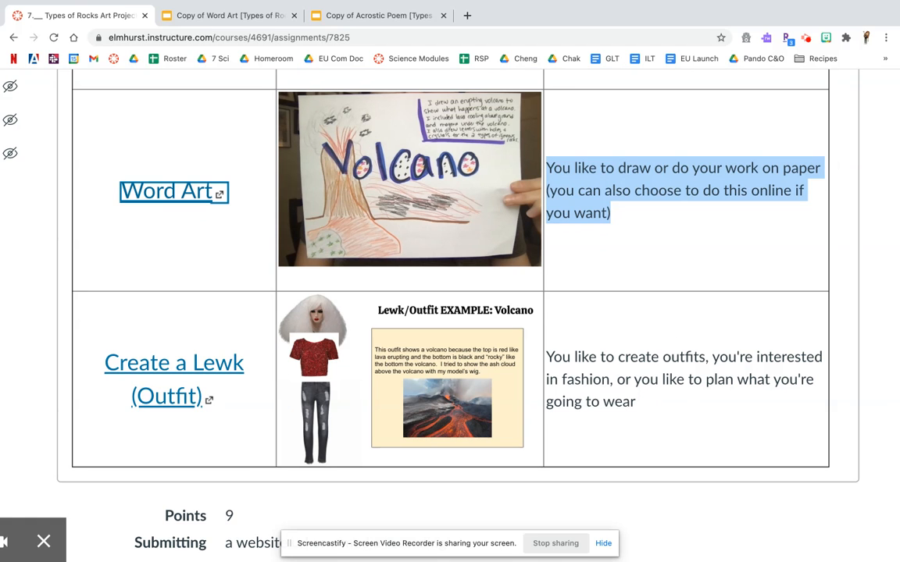
mouse_move(165, 397)
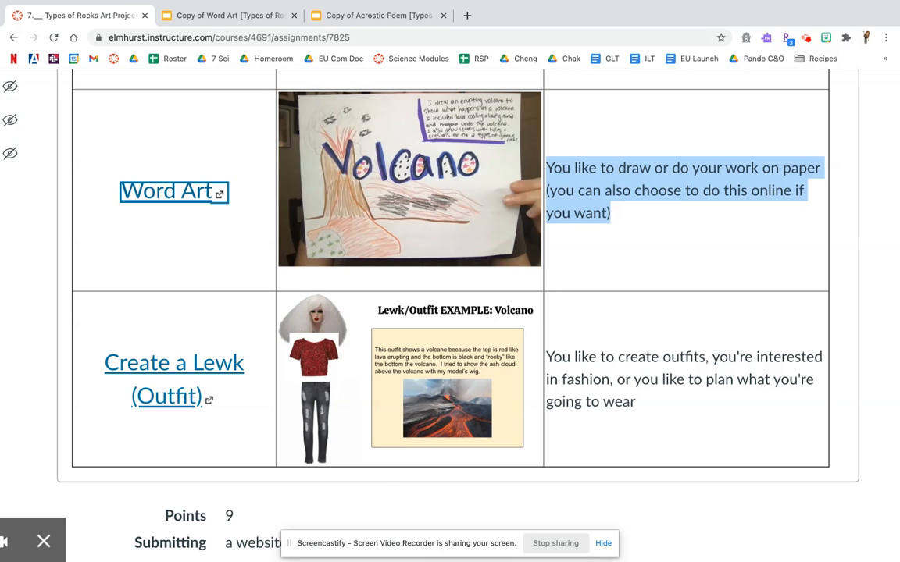
mouse_move(329, 311)
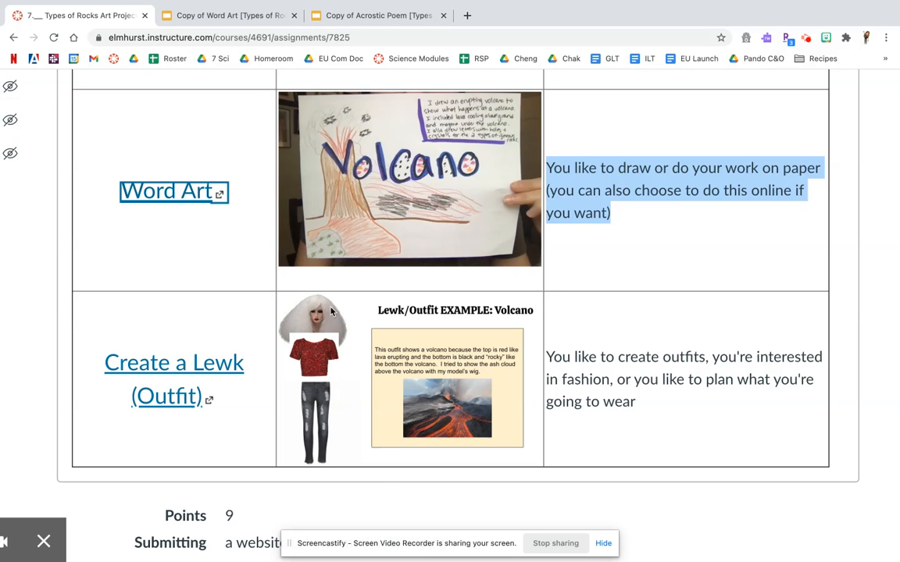
mouse_move(422, 387)
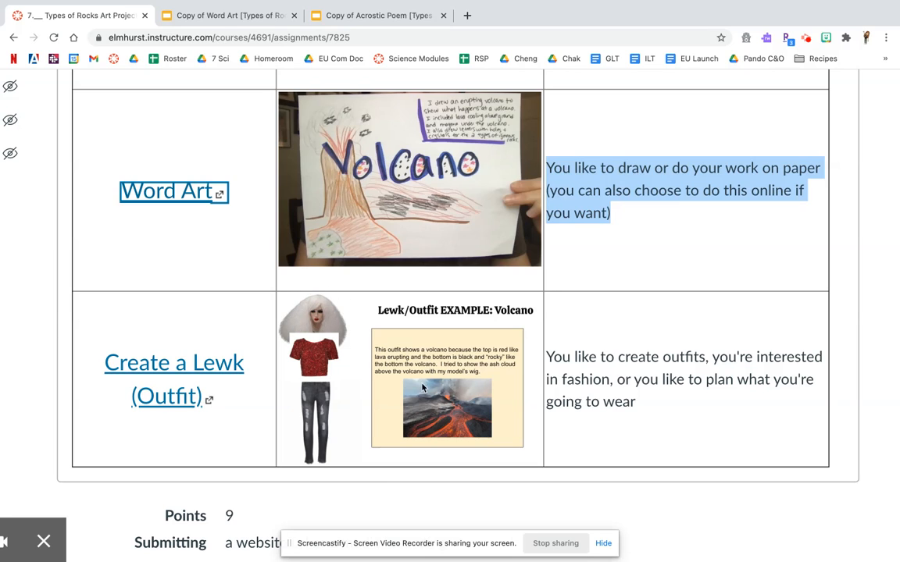
mouse_move(309, 350)
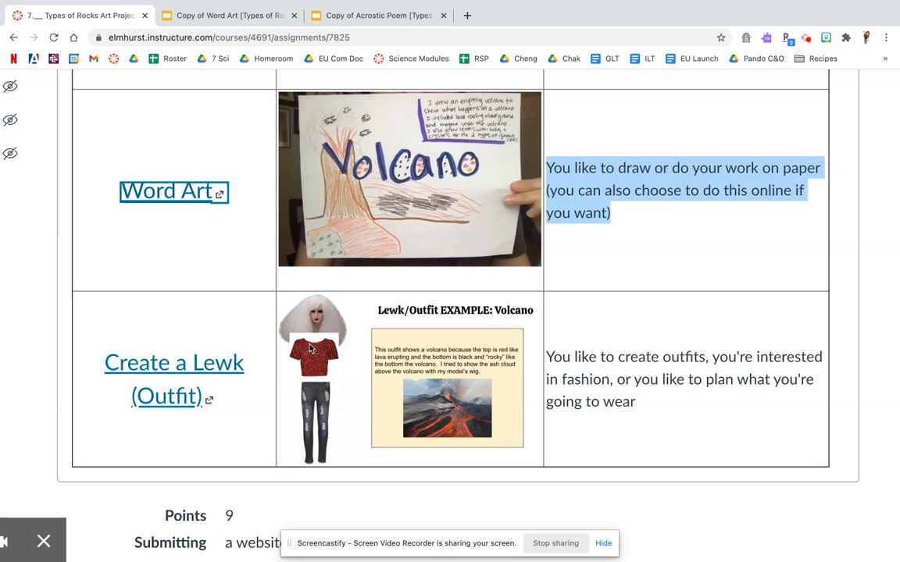
mouse_move(303, 396)
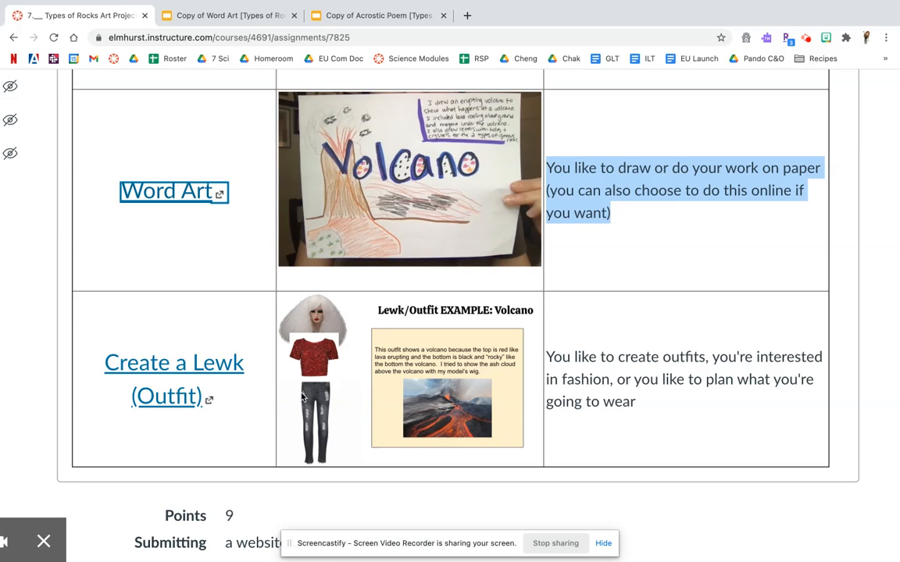
mouse_move(430, 432)
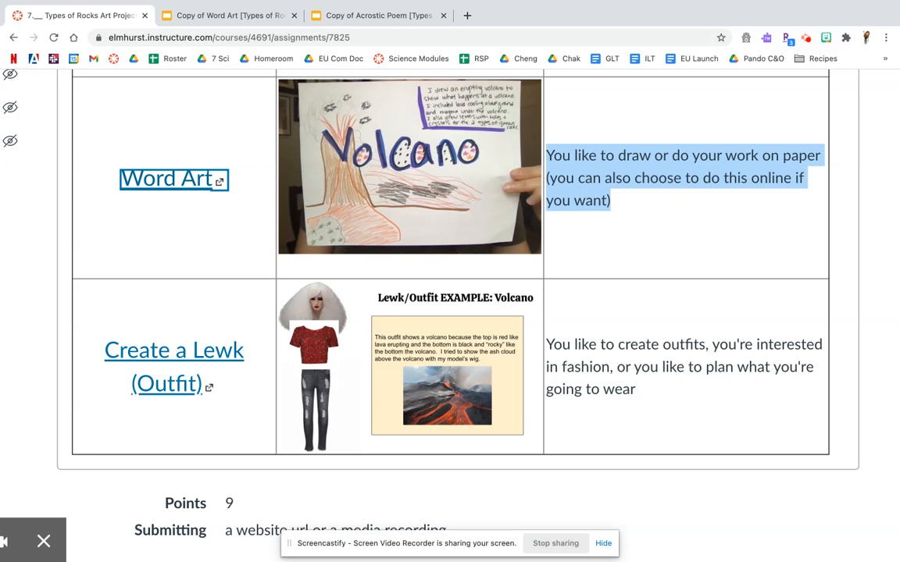
scroll(up, 3)
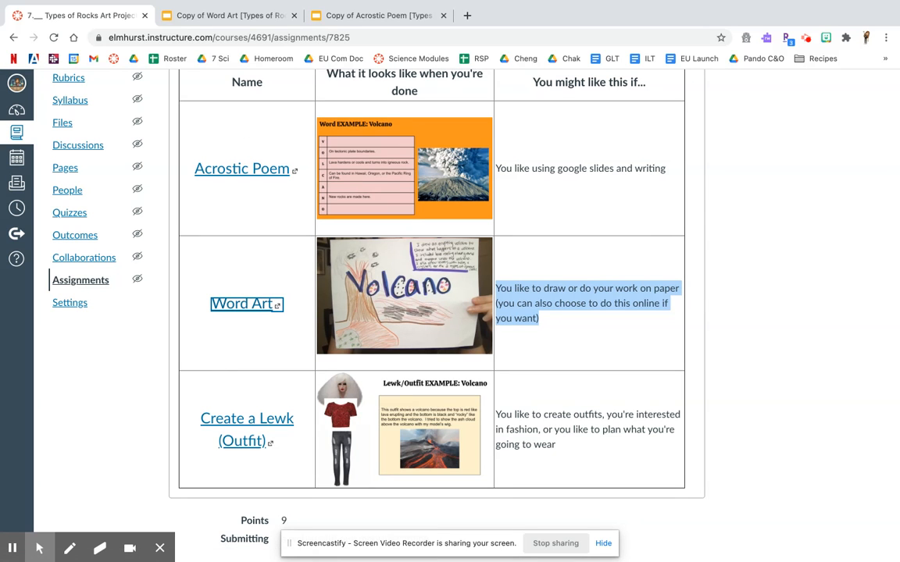
Scroll past the project table to the Due section and the 9-point Art Project rubric
scroll(down, 3)
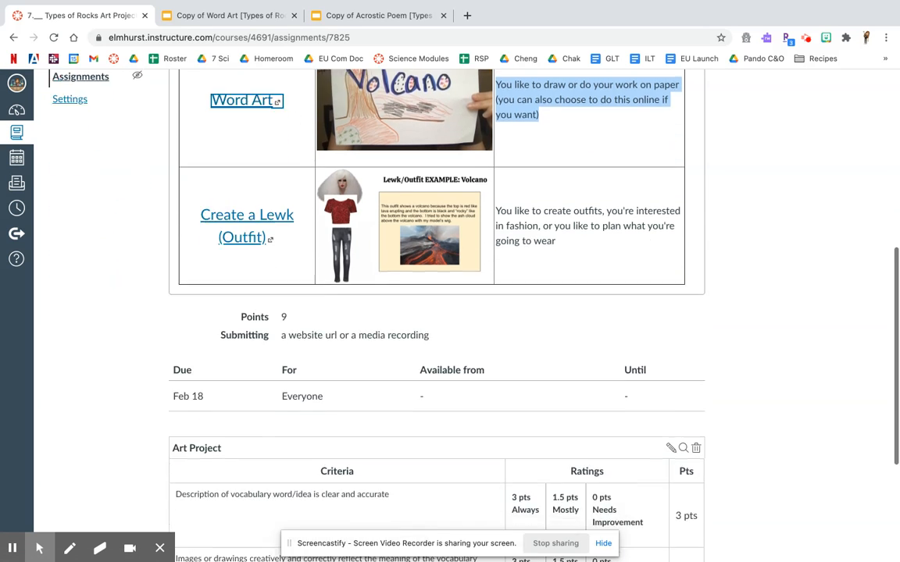
scroll(down, 3)
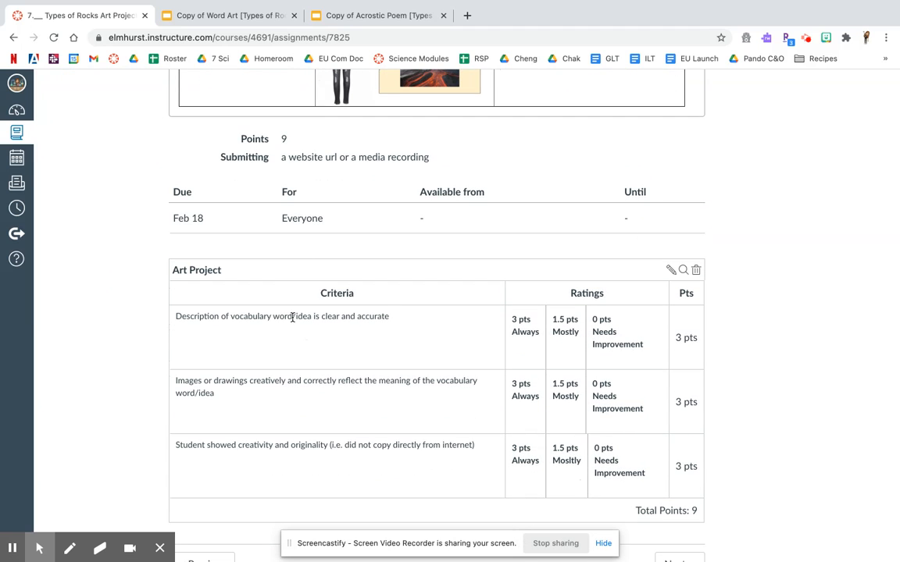
Highlight the accurate-descriptions and images-or-drawings rubric criteria, then scroll back to the project options
triple_click(281, 315)
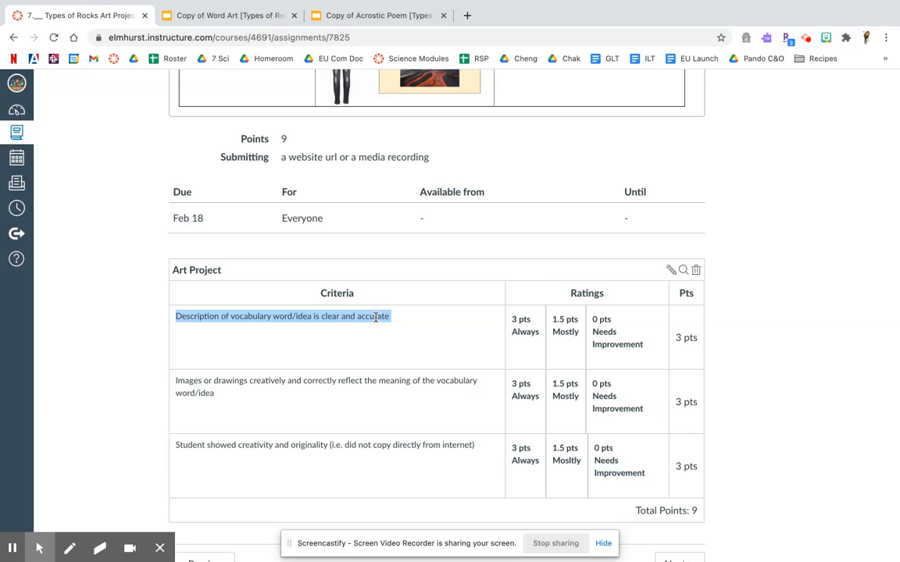
scroll(down, 3)
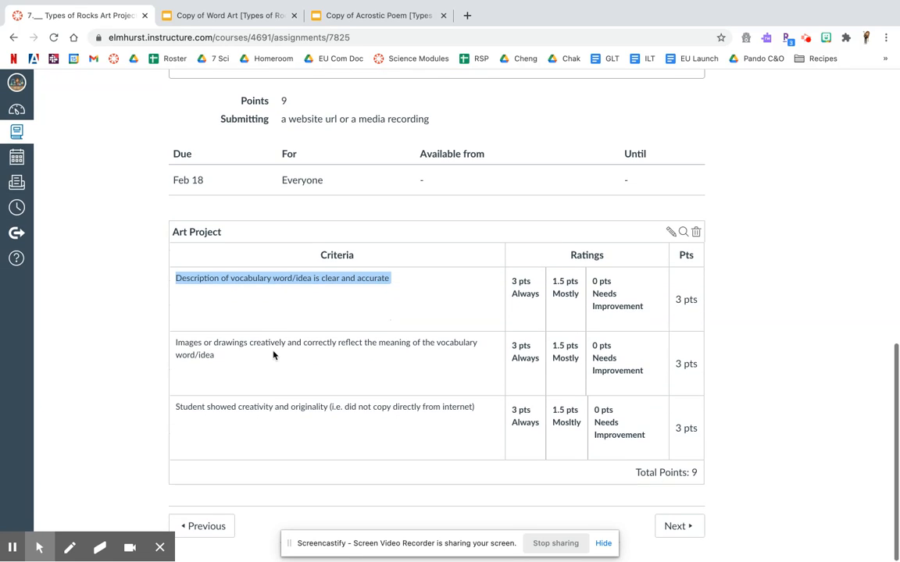
double_click(325, 344)
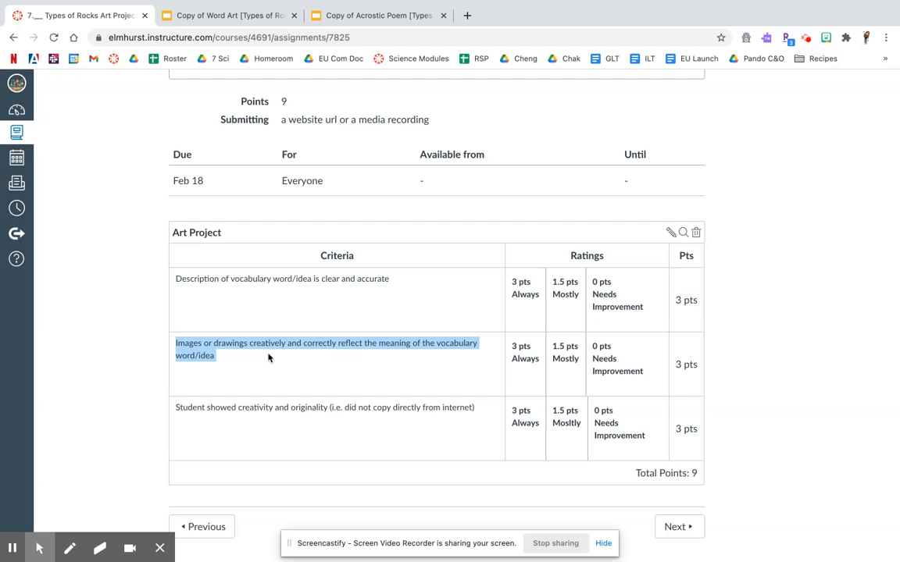
mouse_move(231, 356)
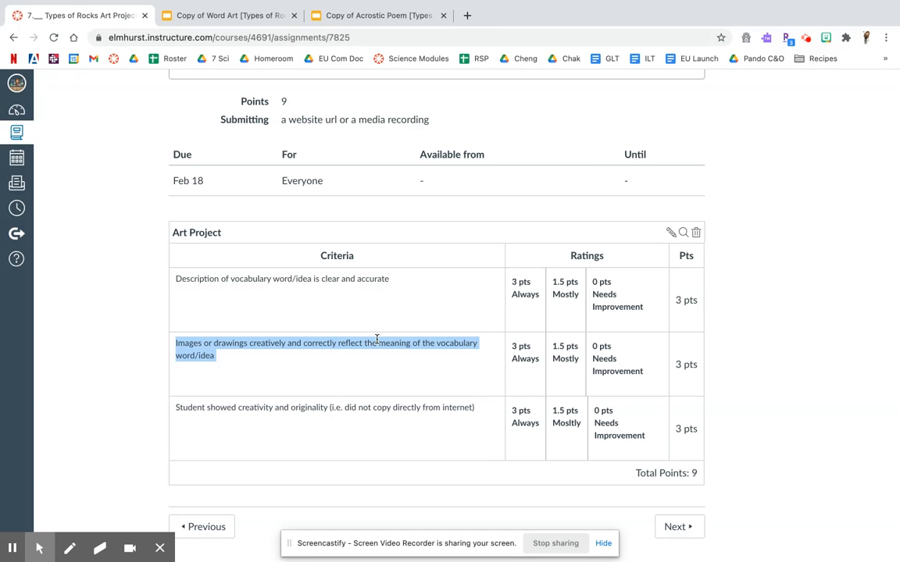
mouse_move(287, 355)
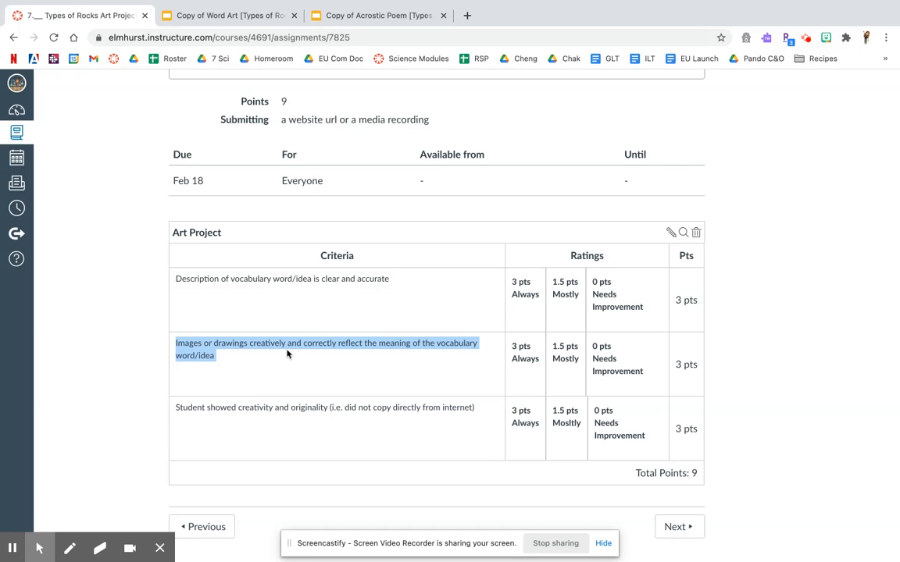
scroll(up, 3)
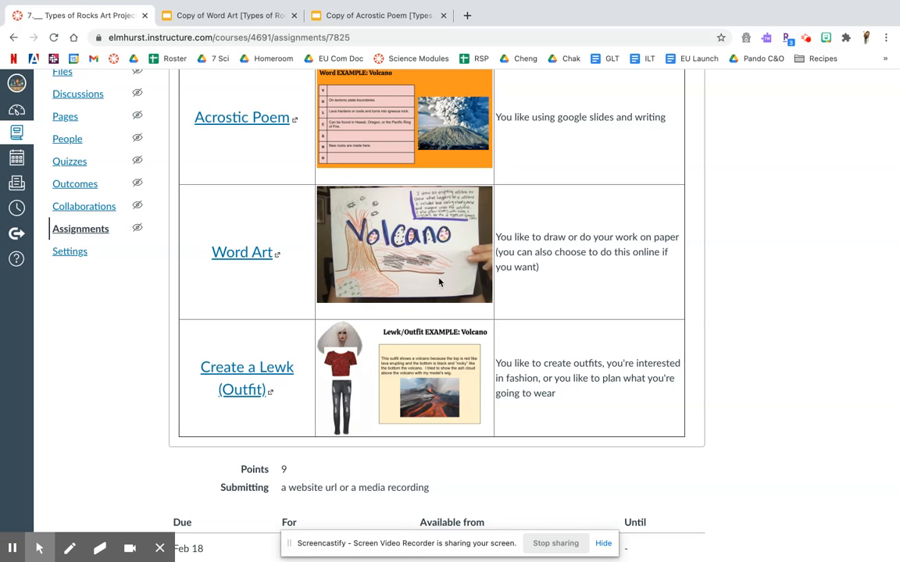
scroll(down, 3)
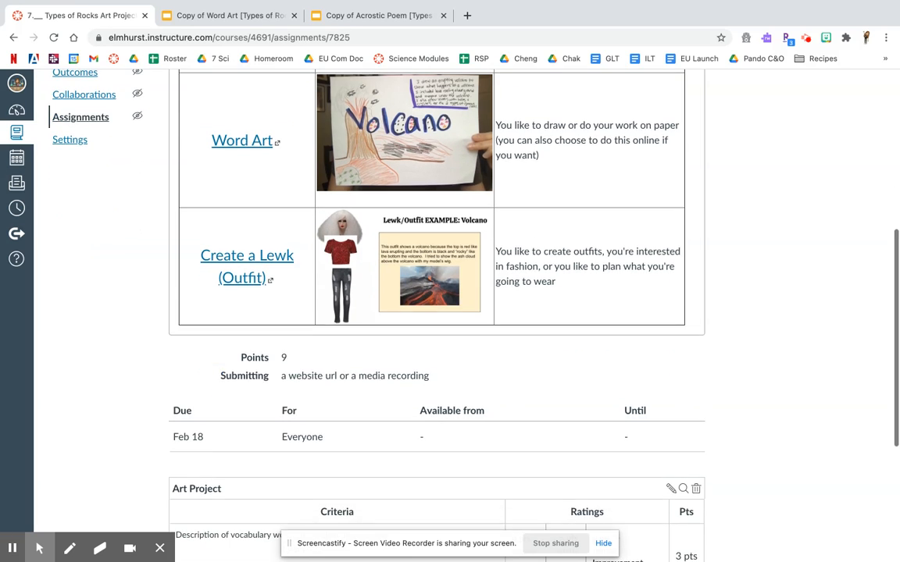
Scroll to the Art Project rubric with three 3-point criteria and Total Points: 9
scroll(up, 3)
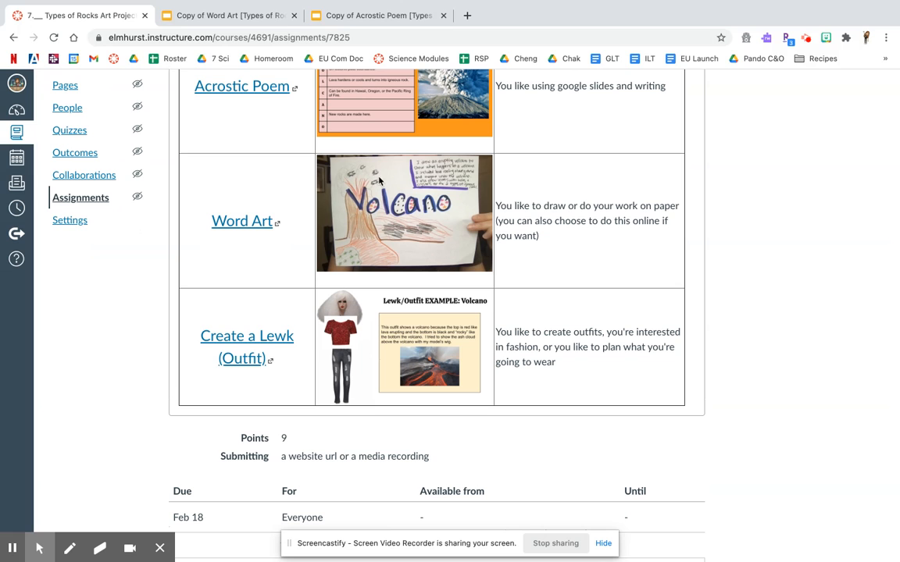
mouse_move(325, 209)
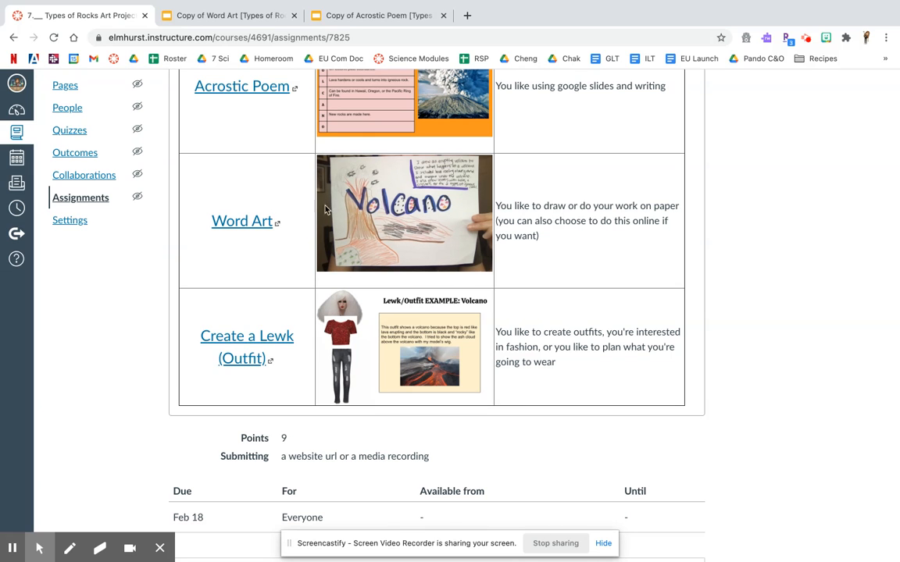
scroll(down, 3)
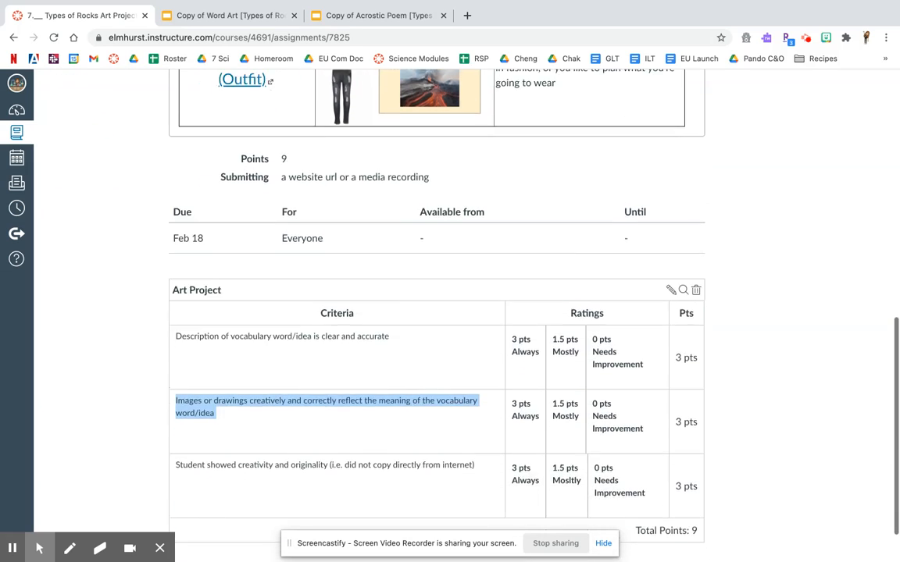
scroll(down, 3)
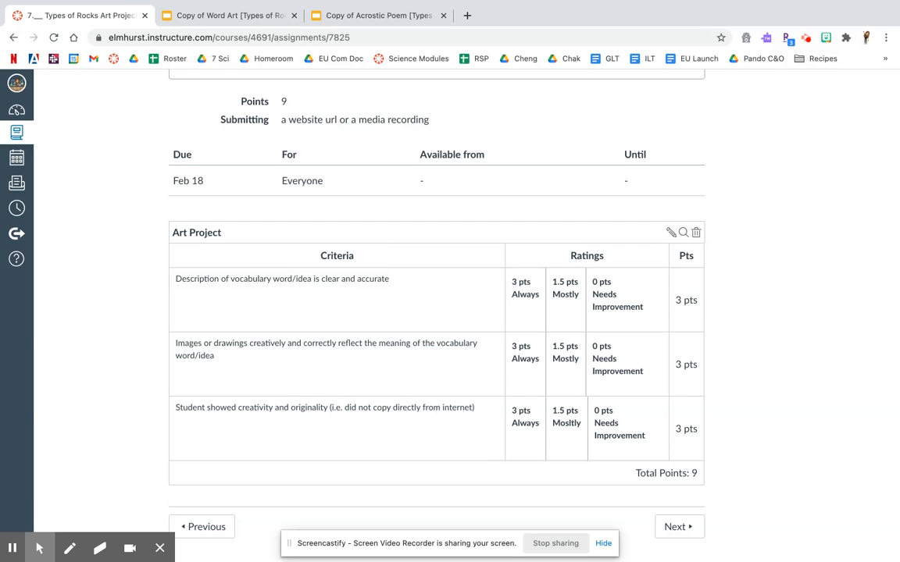
mouse_move(676, 456)
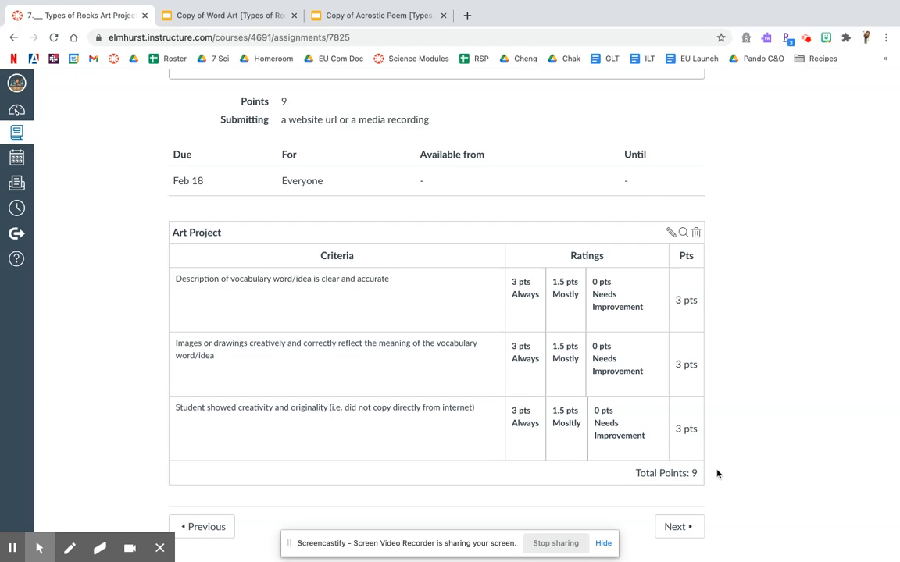
mouse_move(718, 475)
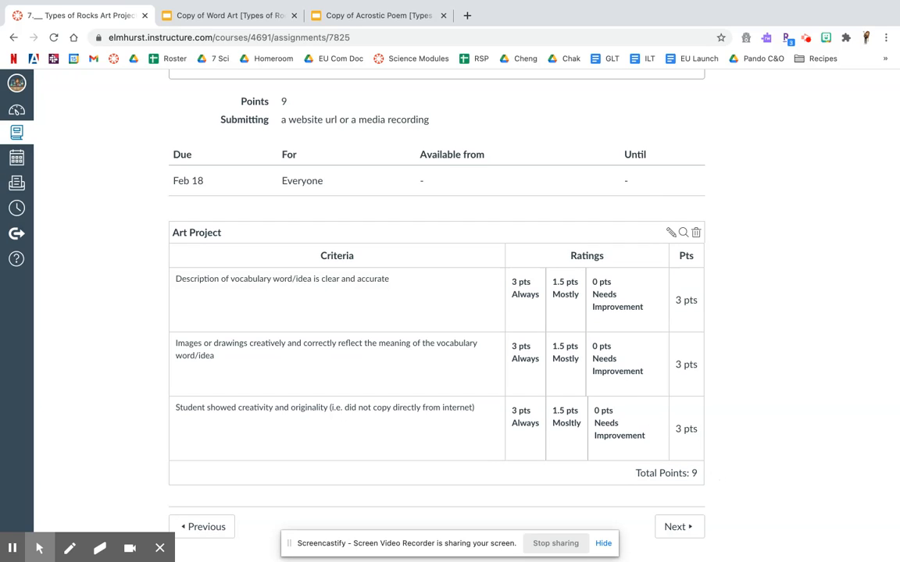
Scroll up to step 2, pick ONE project, and the Acrostic Poem, Word Art, Create a Lewk table
scroll(up, 3)
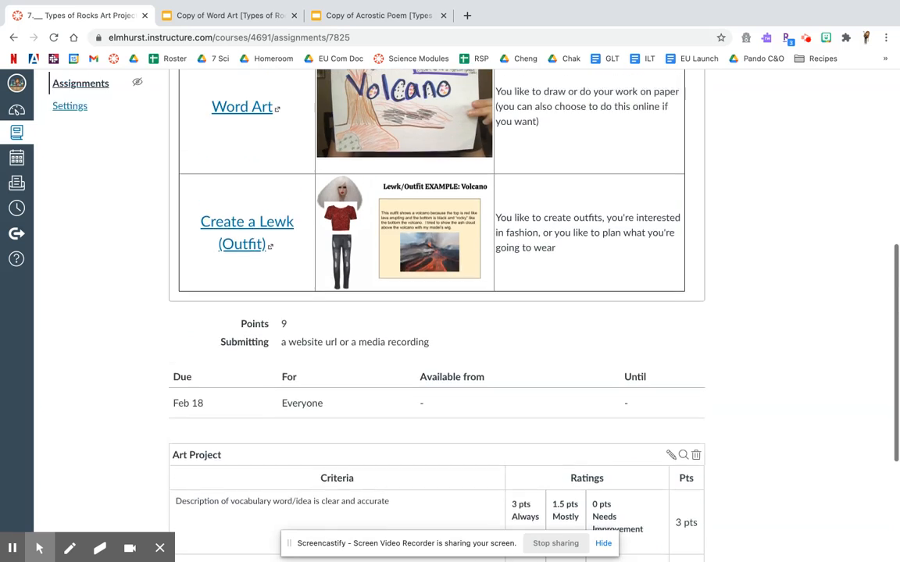
scroll(up, 3)
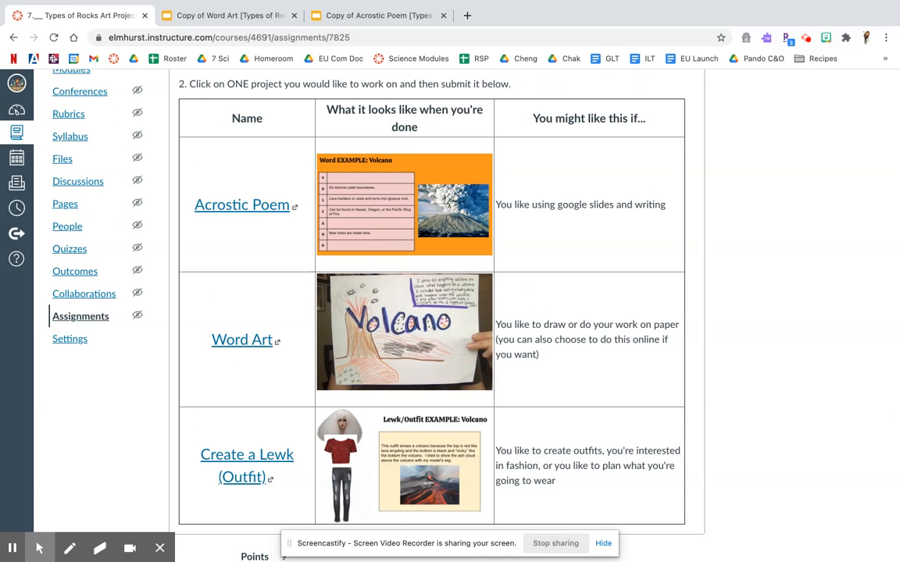